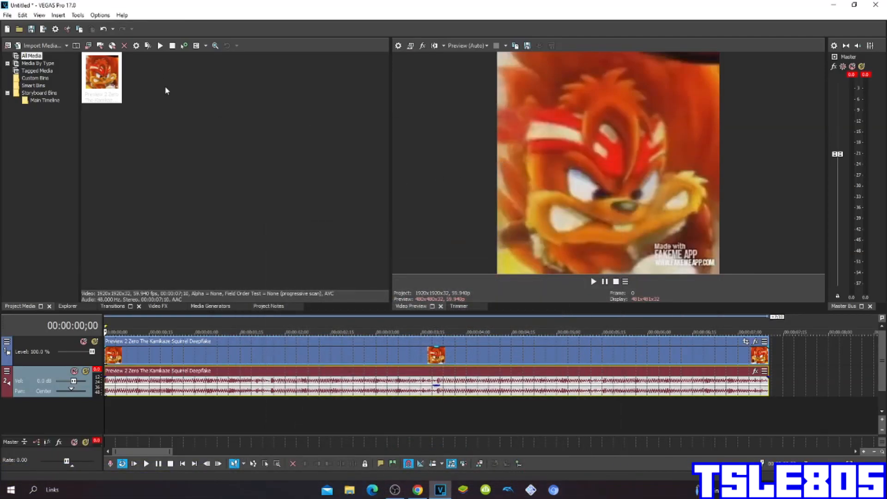
pyautogui.moveTo(161, 101)
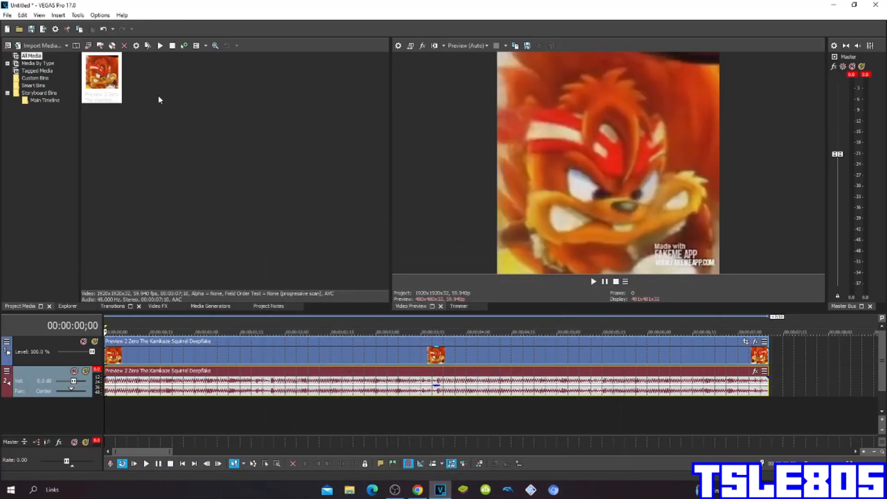
pyautogui.moveTo(163, 110)
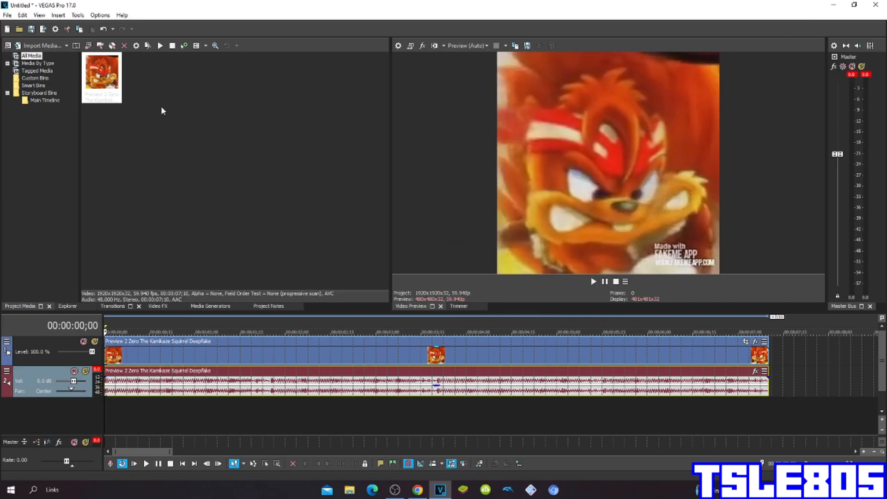
pyautogui.moveTo(142, 119)
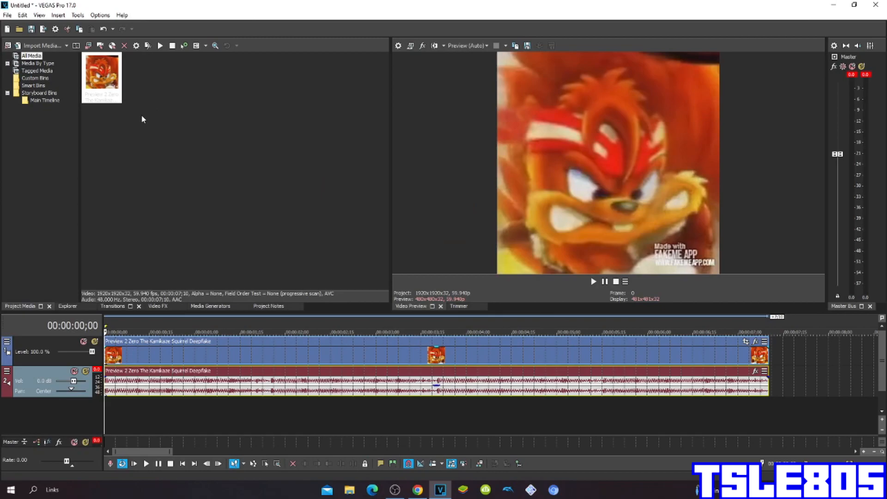
pyautogui.moveTo(157, 122)
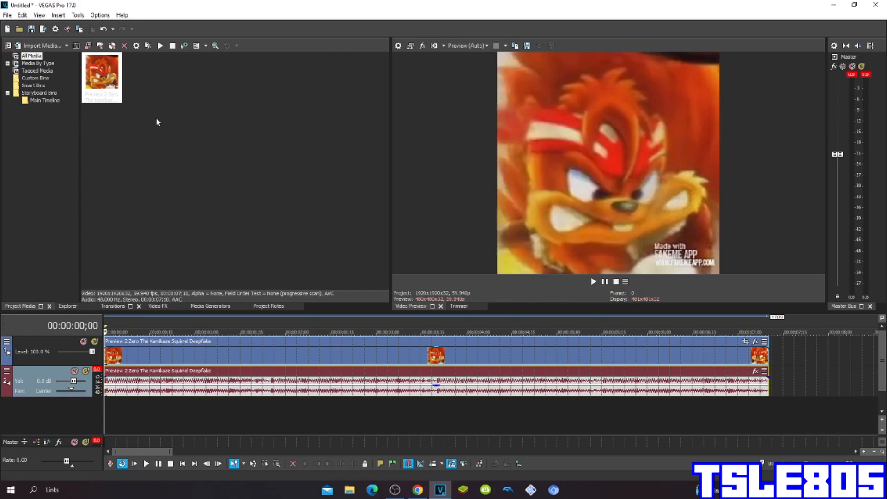
pyautogui.moveTo(169, 123)
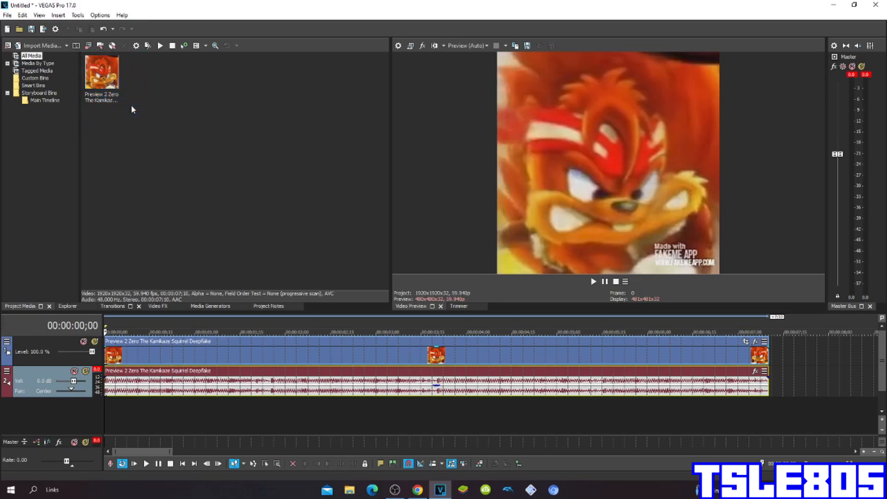
pyautogui.moveTo(168, 164)
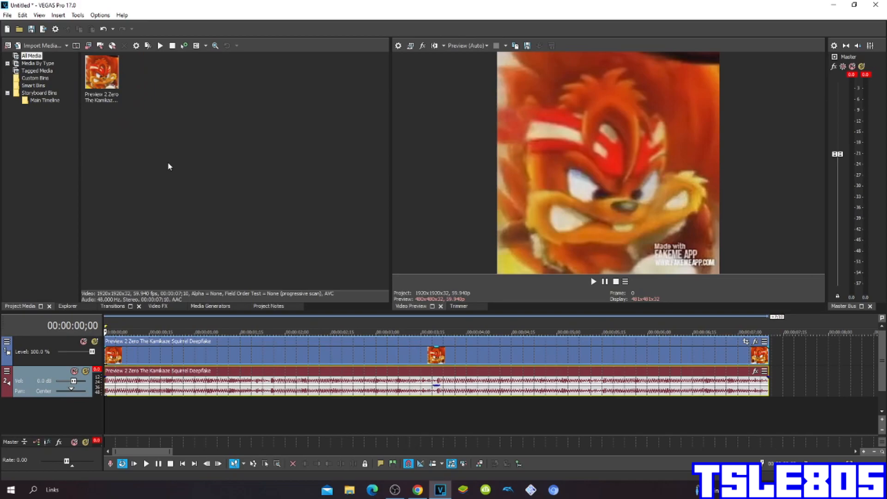
pyautogui.moveTo(193, 196)
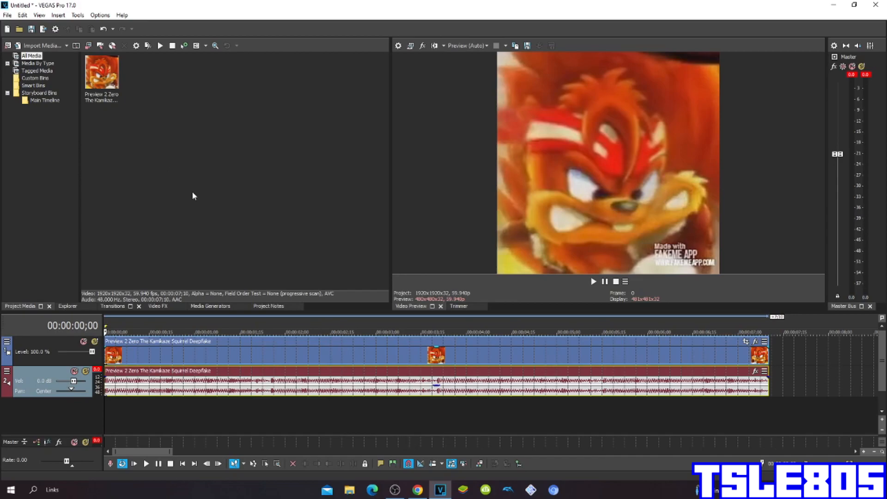
pyautogui.moveTo(196, 200)
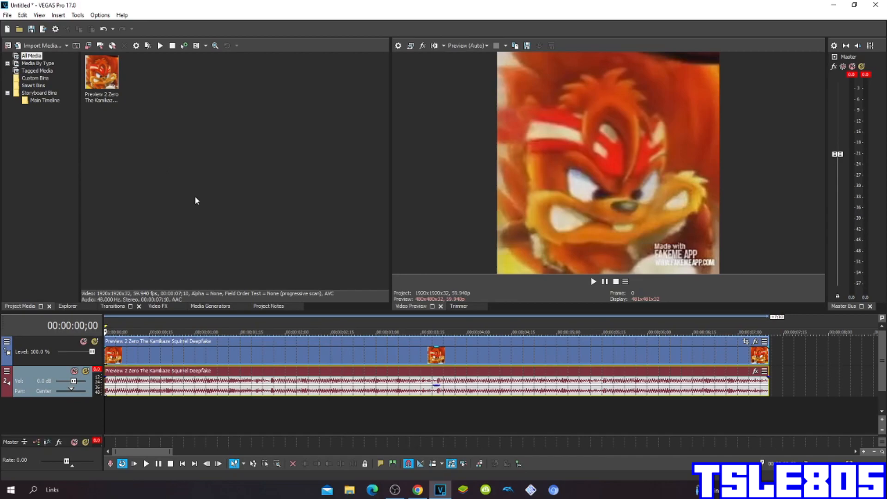
pyautogui.moveTo(163, 148)
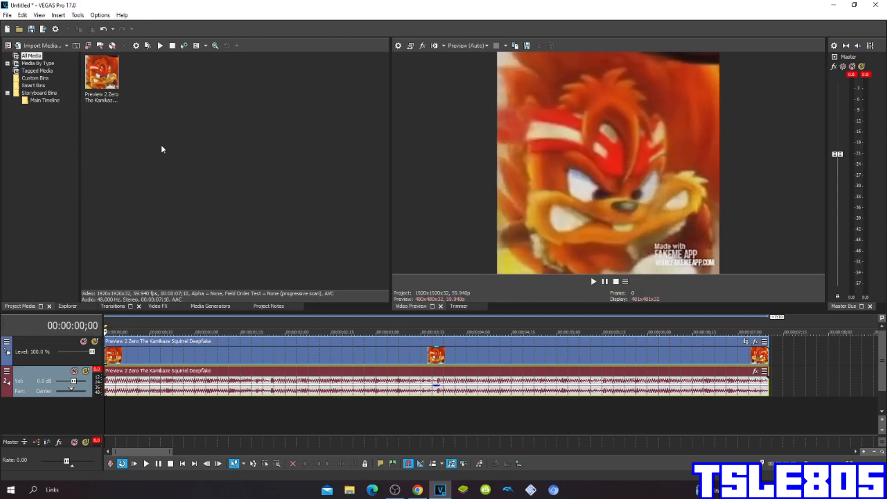
pyautogui.moveTo(157, 292)
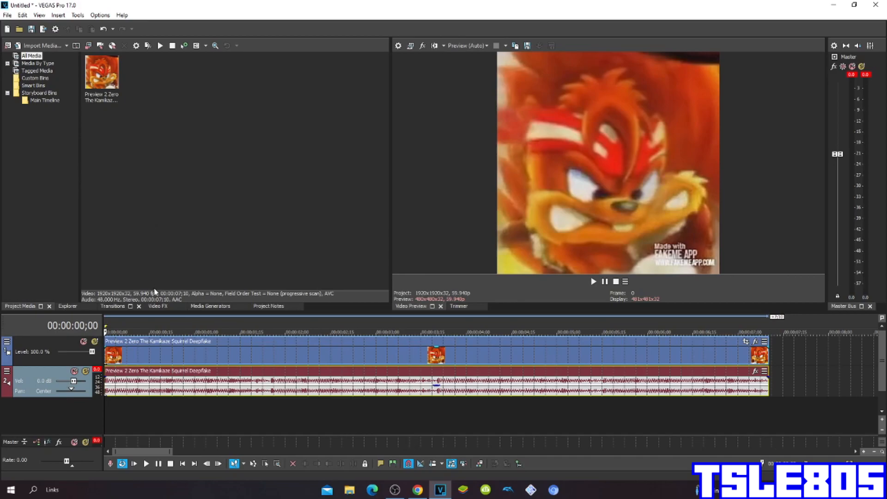
pyautogui.moveTo(161, 290)
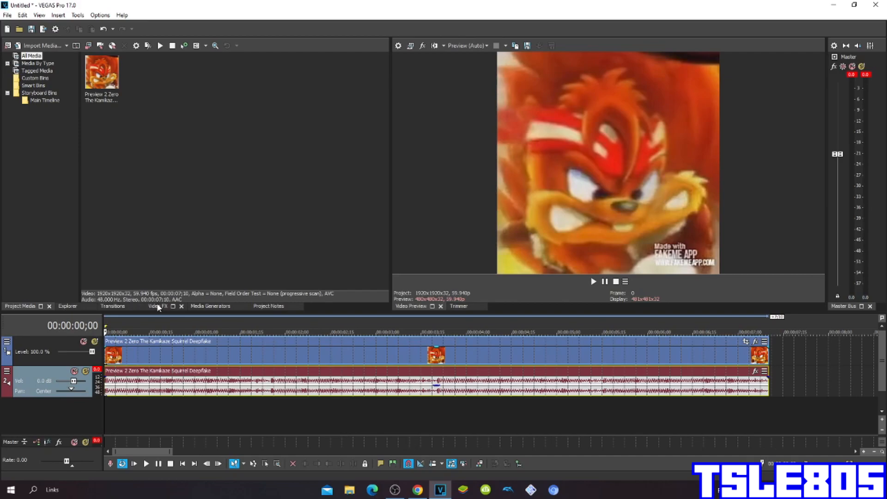
# Step: Apply the VEGAS Invert (Default) preset to the deepfake clip, turning the preview blue
pyautogui.click(158, 305)
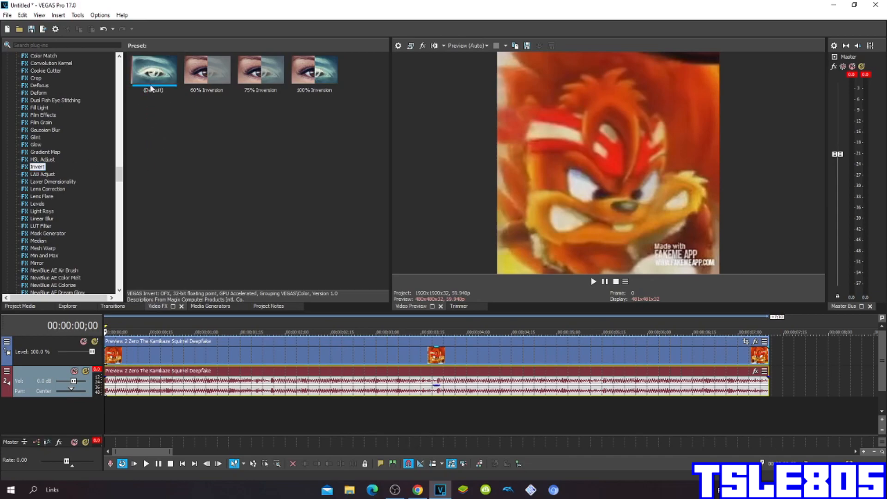
pyautogui.click(314, 70)
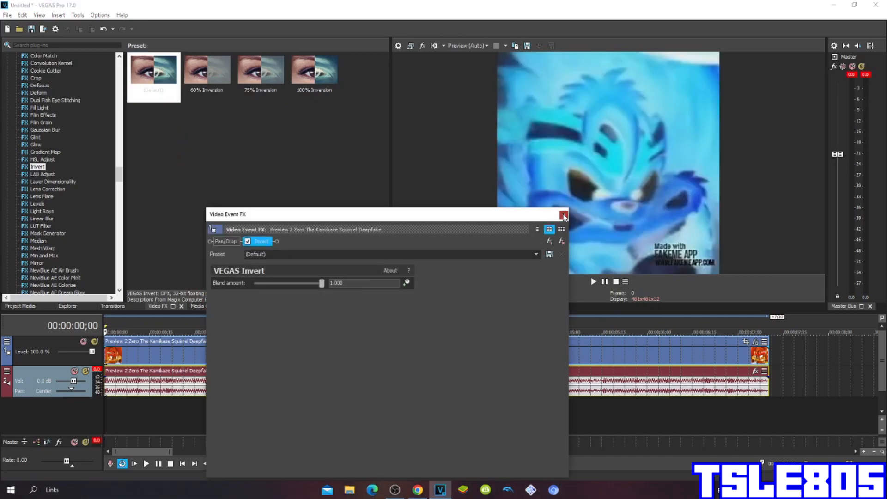
pyautogui.click(564, 215)
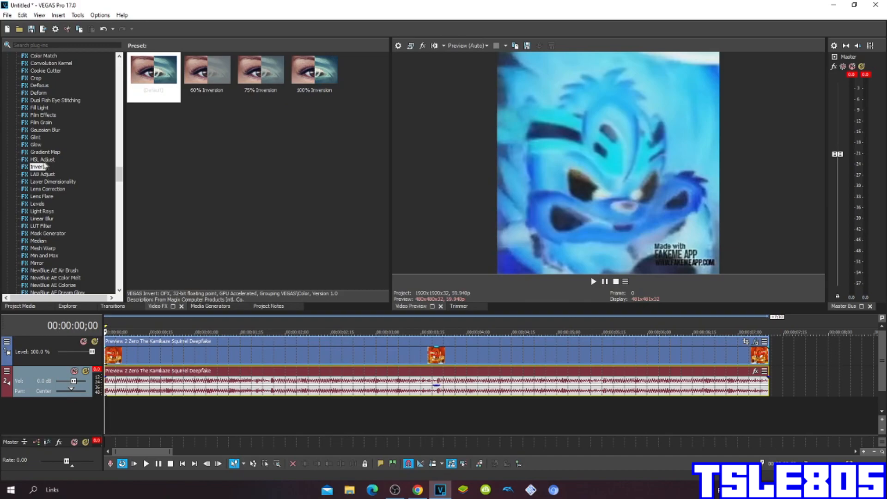
# Step: Apply HSL Adjust's Invert Color preset to the clip, turning the preview orange-red
pyautogui.click(43, 159)
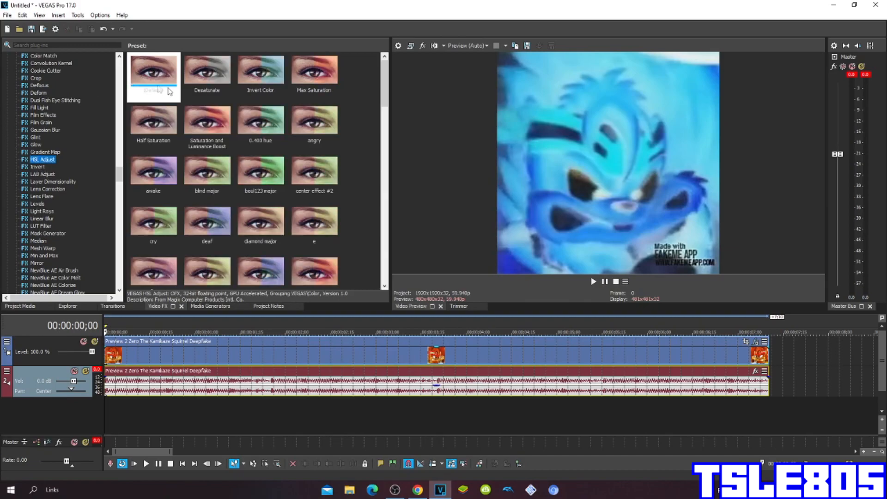
pyautogui.click(260, 69)
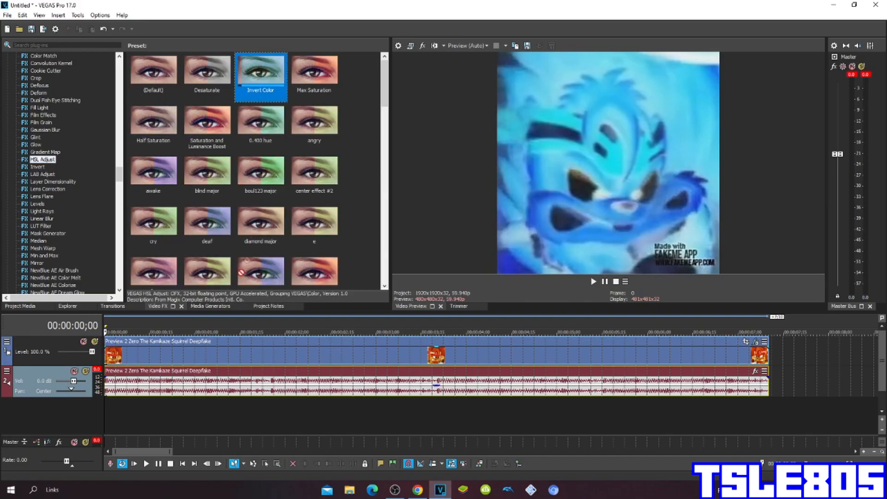
pyautogui.doubleClick(261, 69)
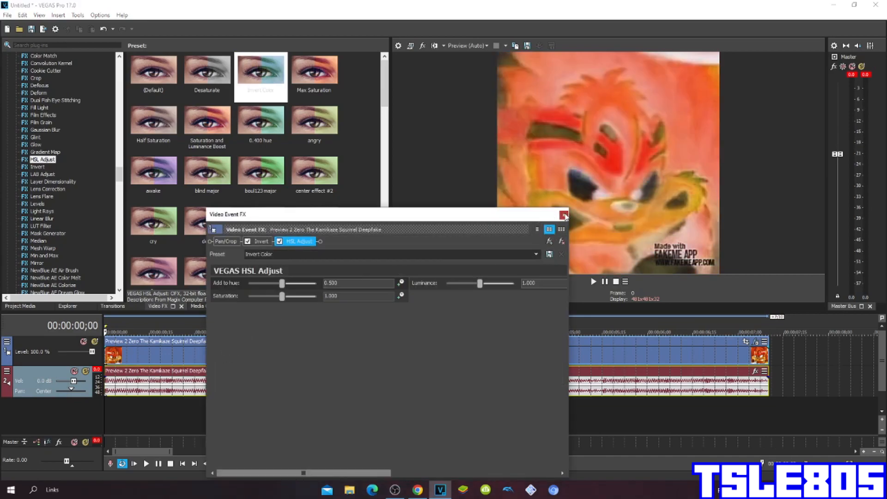
pyautogui.click(564, 216)
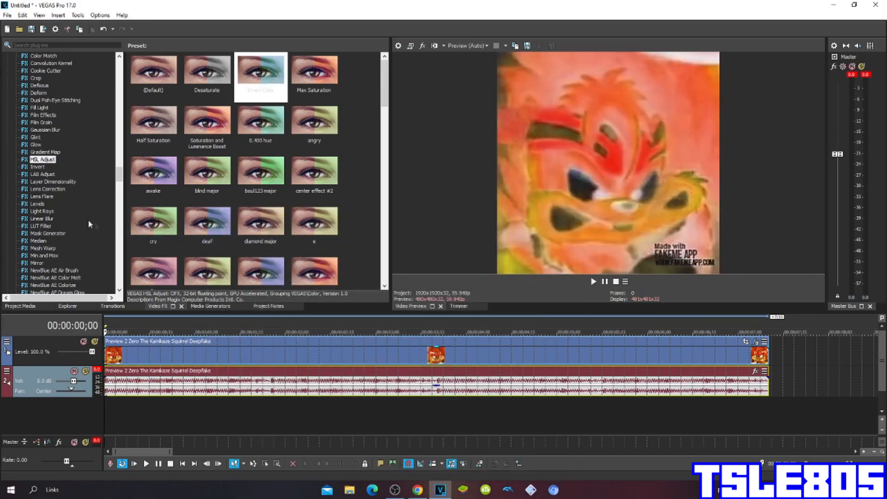
# Step: Apply the Wave effect's 'yappy' preset to the clip, rippling the preview image
pyautogui.scroll(-3)
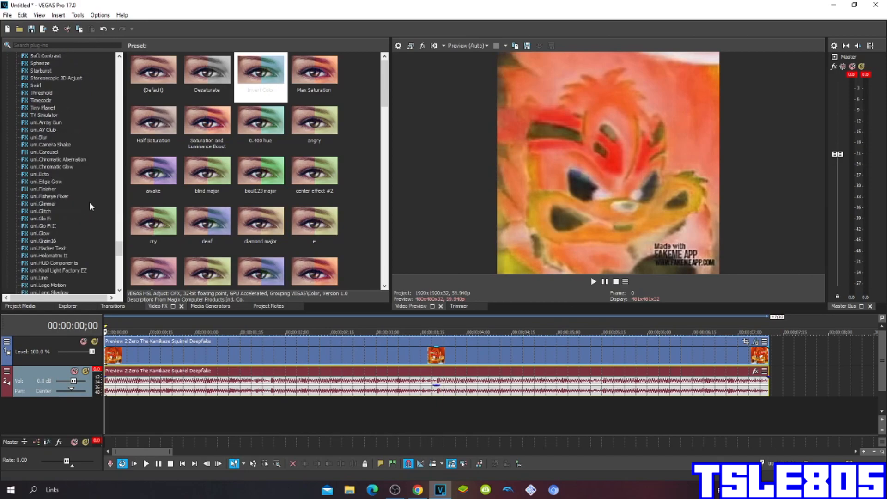
pyautogui.click(39, 249)
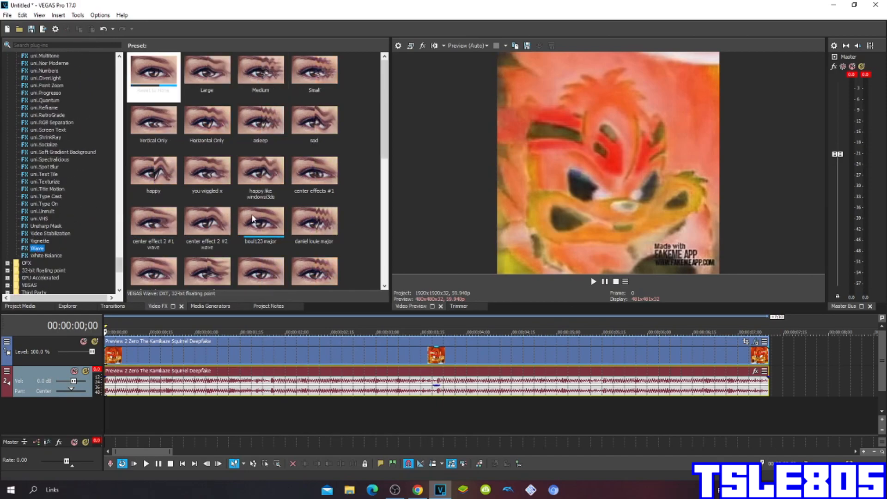
pyautogui.scroll(-3)
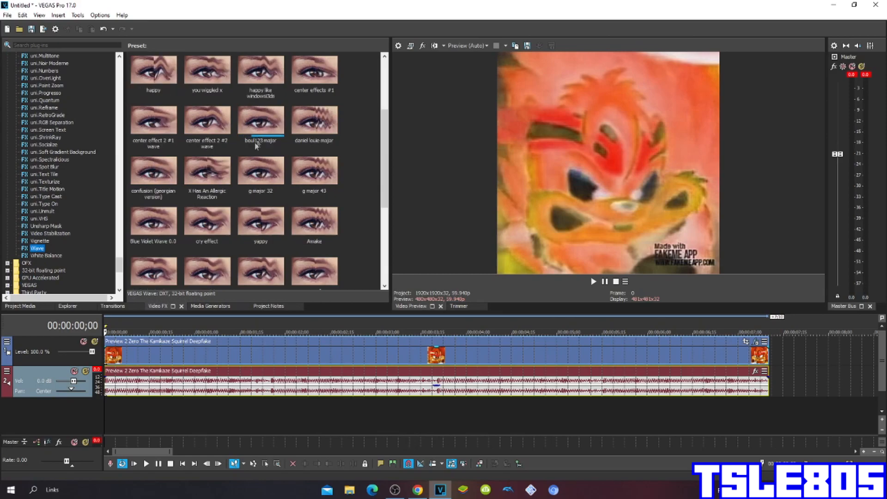
pyautogui.click(260, 220)
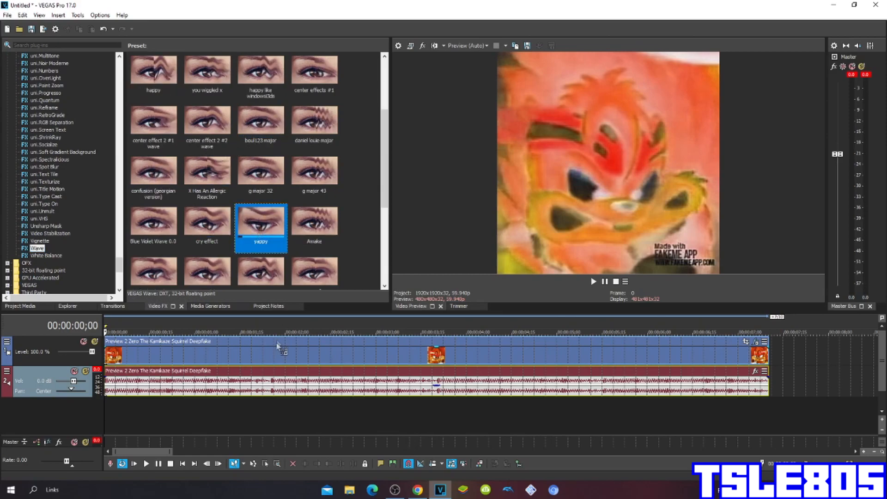
pyautogui.doubleClick(260, 221)
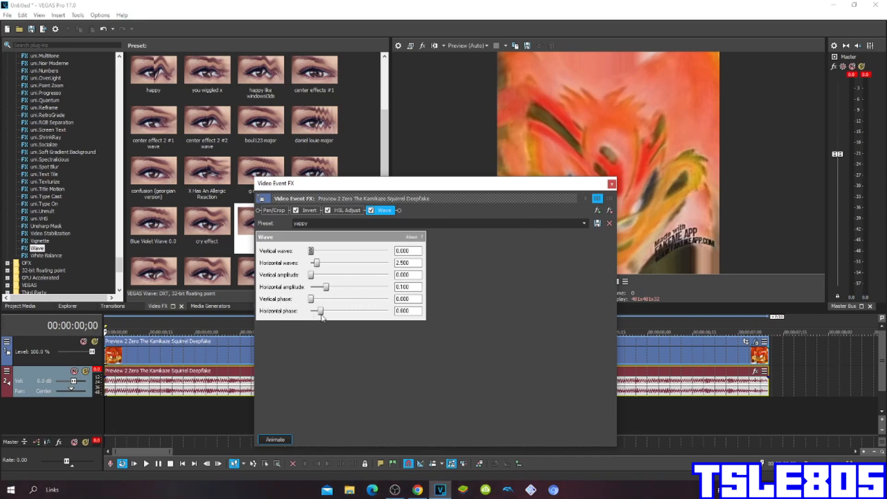
pyautogui.moveTo(610, 198)
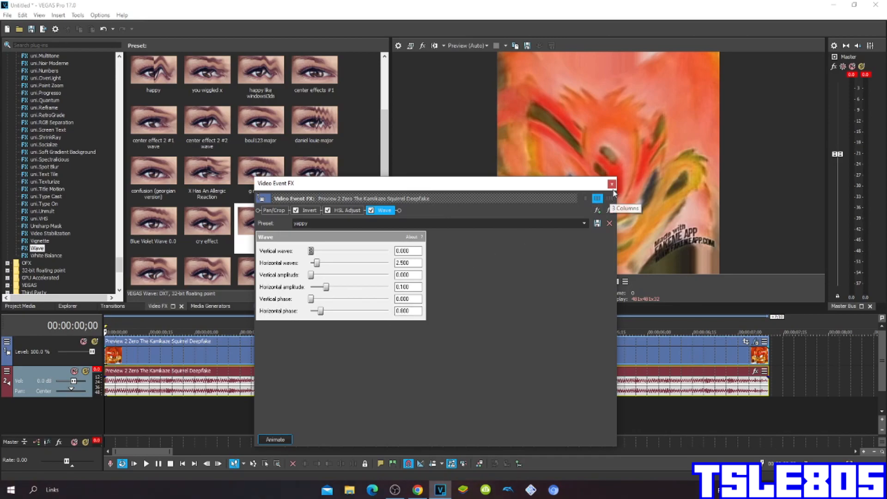
pyautogui.click(611, 184)
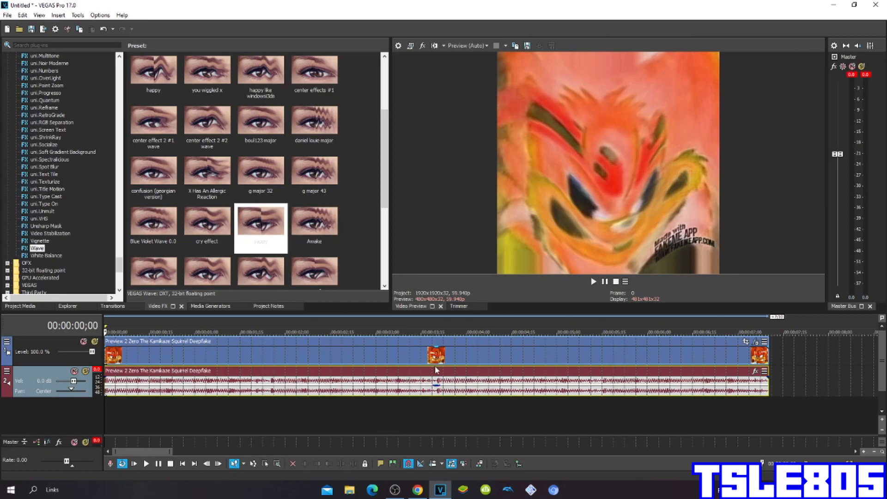
# Step: Set the audio event's stretch method to élastique with Pro stretch attributes in its Properties
pyautogui.rightClick(435, 370)
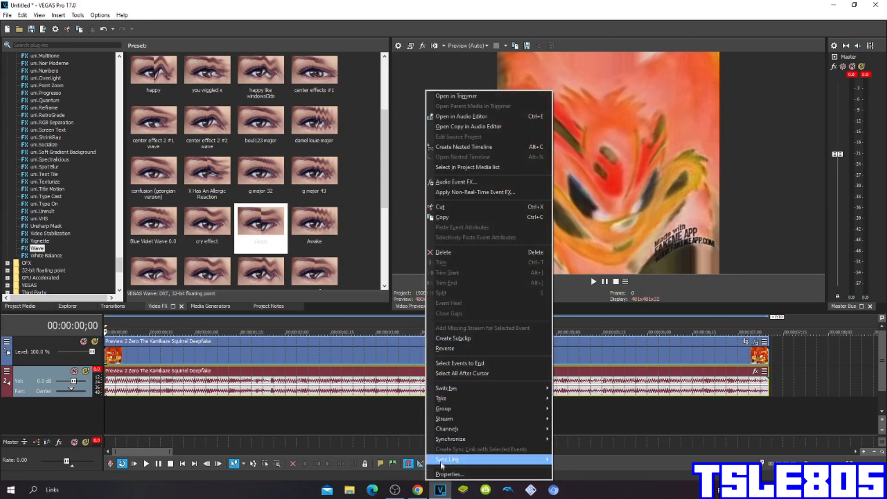
pyautogui.click(450, 474)
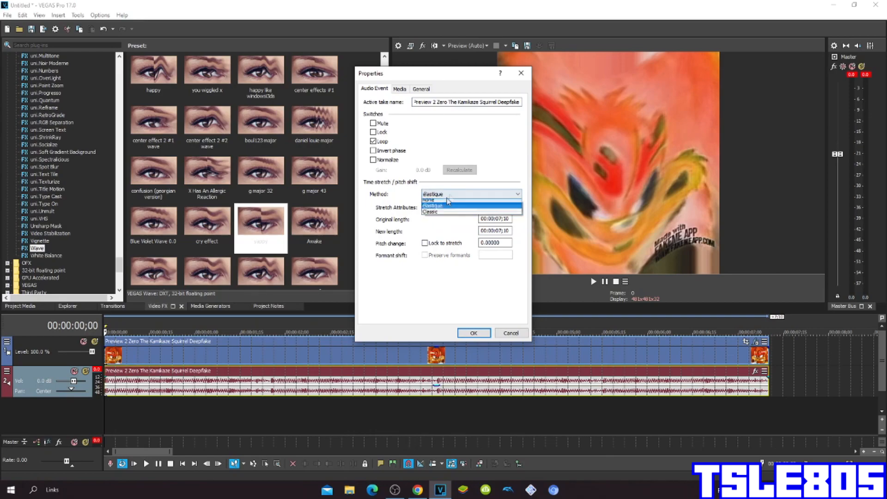
pyautogui.click(429, 210)
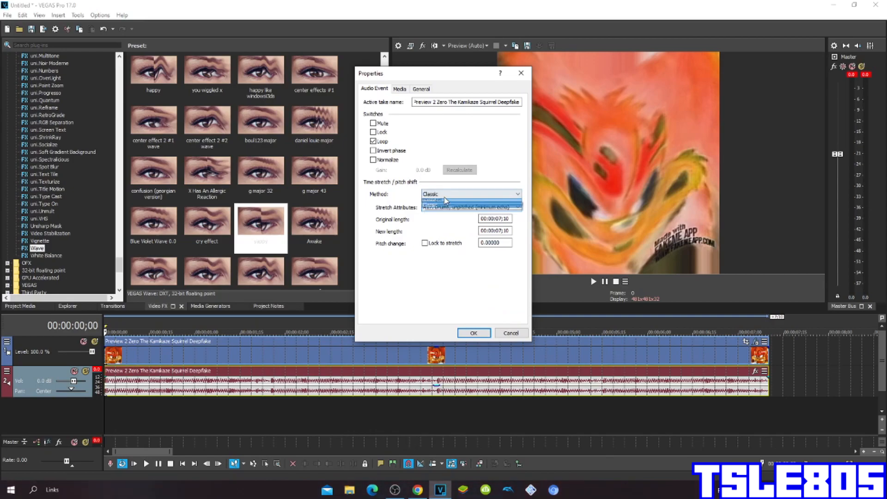
pyautogui.click(469, 194)
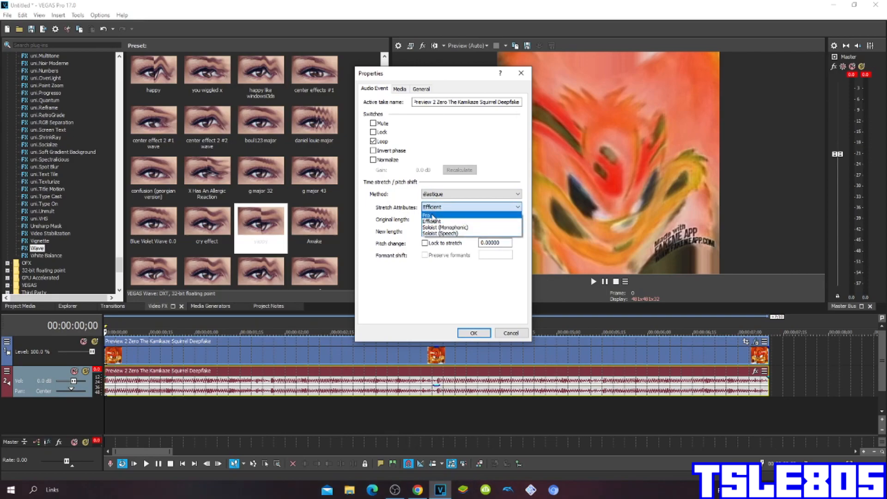
pyautogui.click(429, 214)
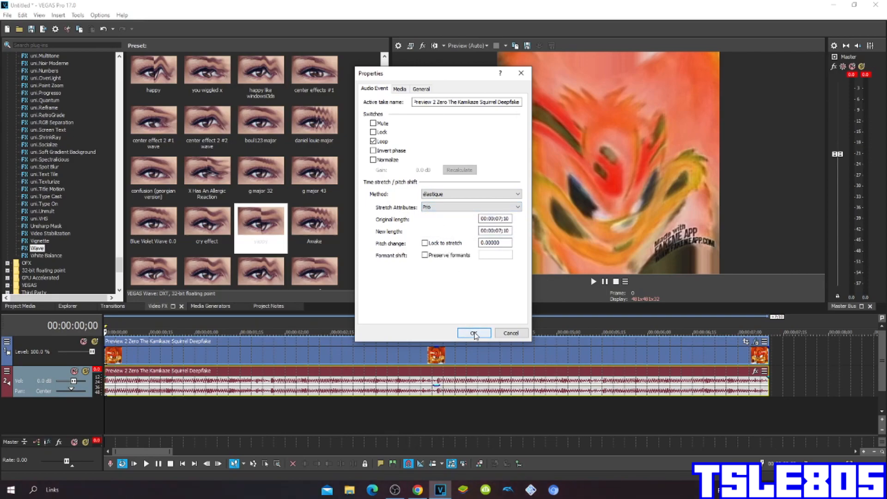
pyautogui.click(474, 332)
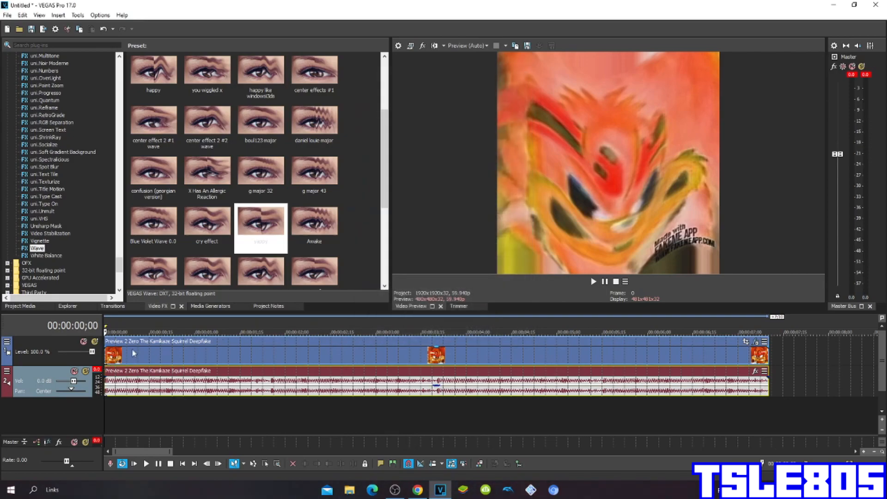
pyautogui.moveTo(136, 351)
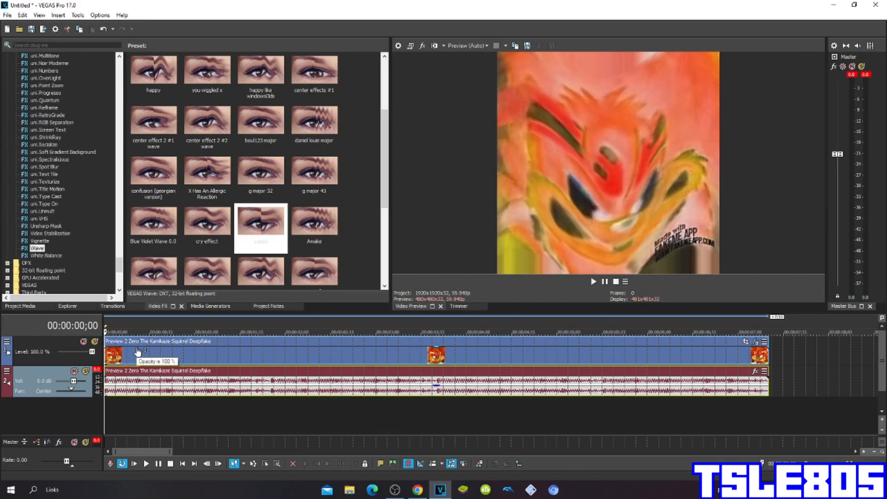
pyautogui.moveTo(434, 397)
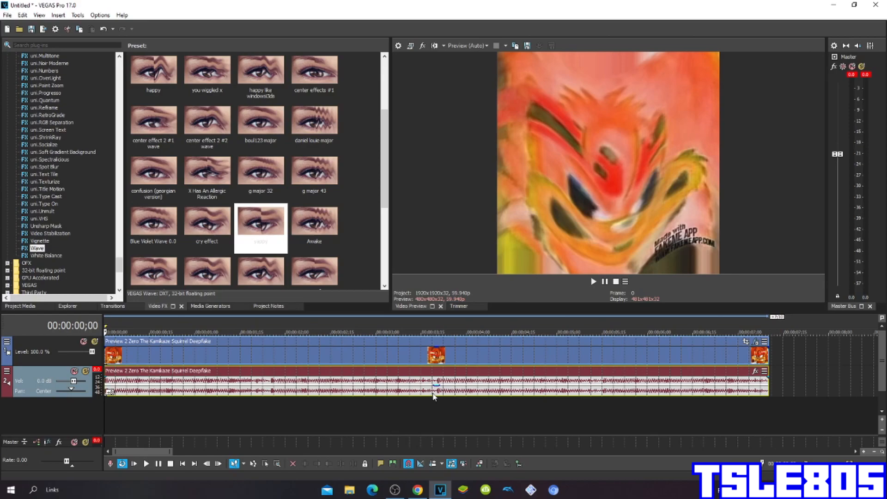
# Step: Duplicate the audio track and set the copied event's pitch change to 12 semitones
pyautogui.rightClick(434, 390)
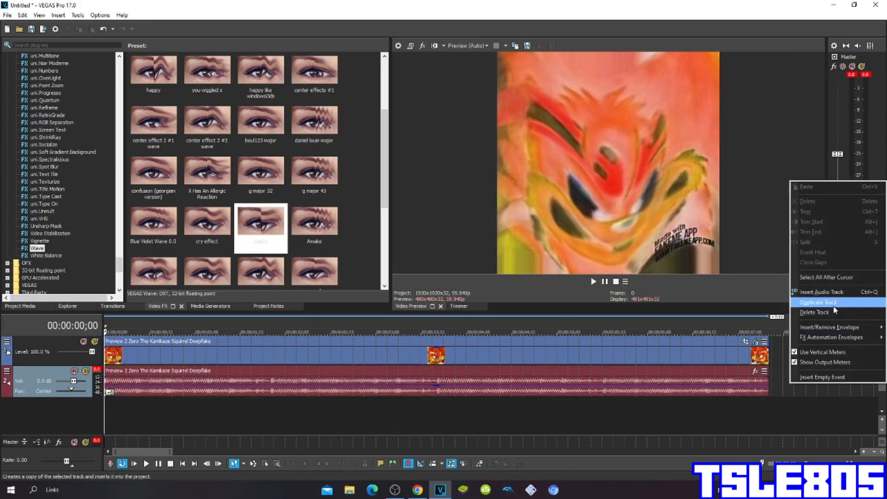
pyautogui.click(819, 301)
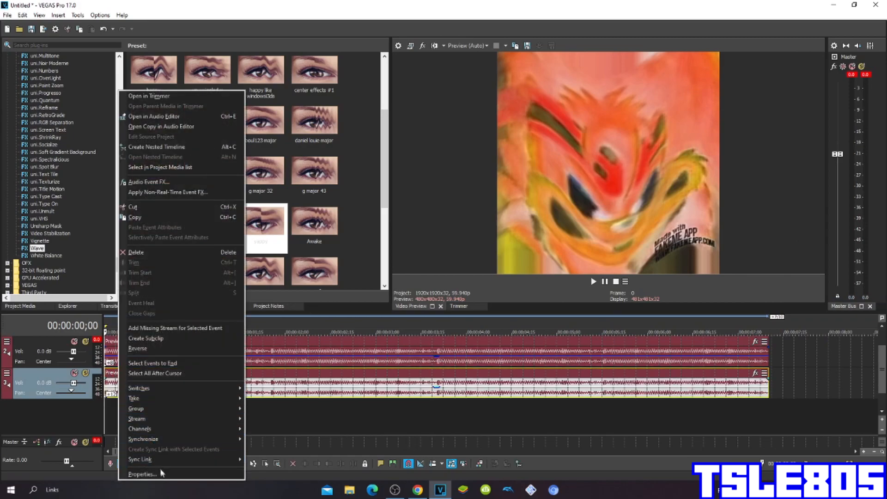
pyautogui.click(142, 473)
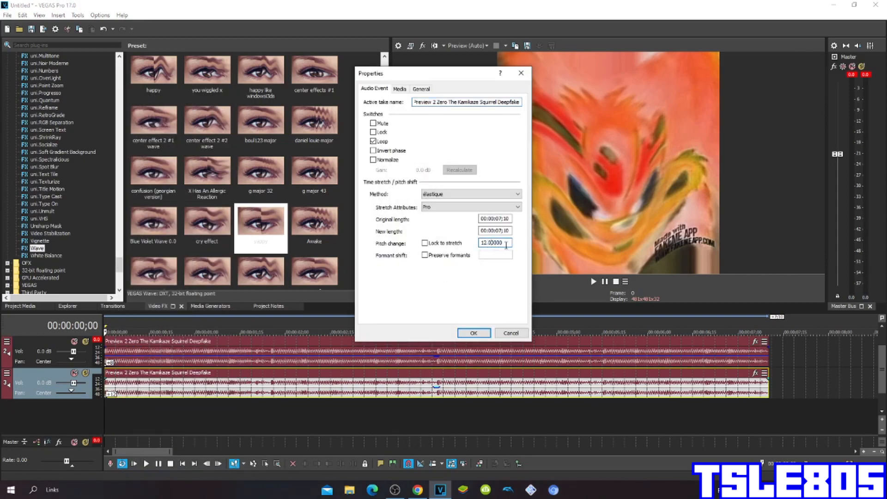
pyautogui.click(473, 332)
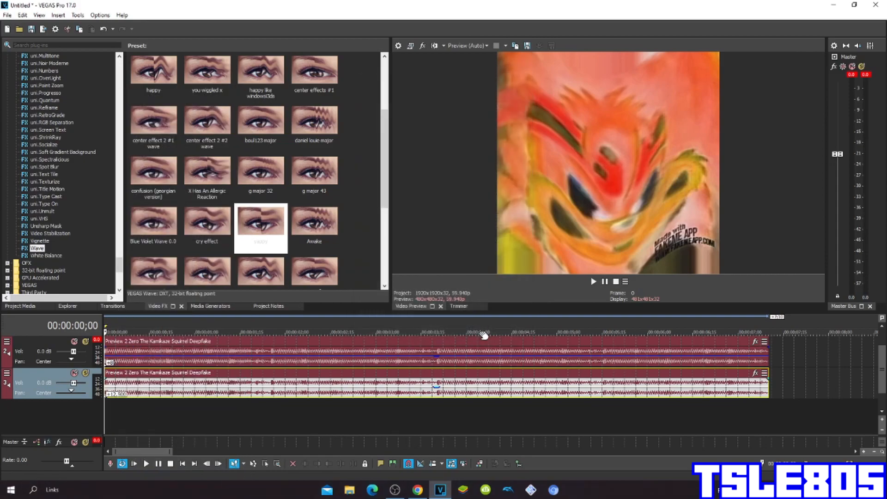
pyautogui.moveTo(445, 405)
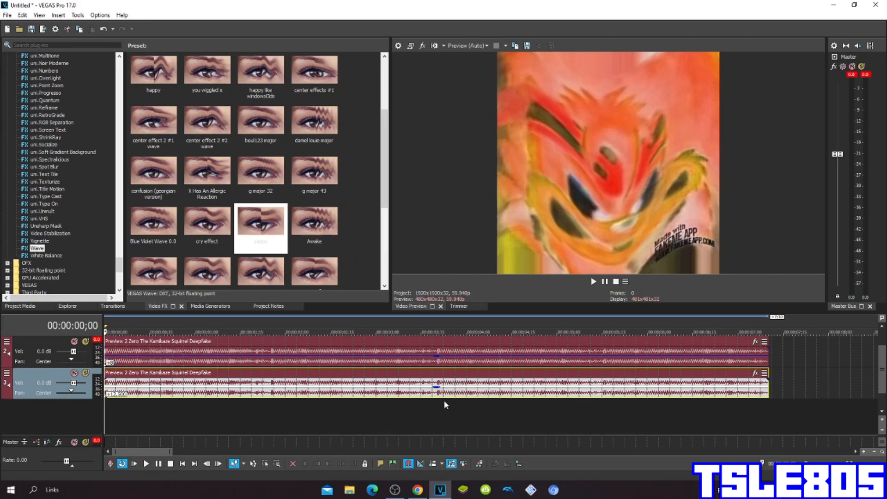
pyautogui.moveTo(442, 408)
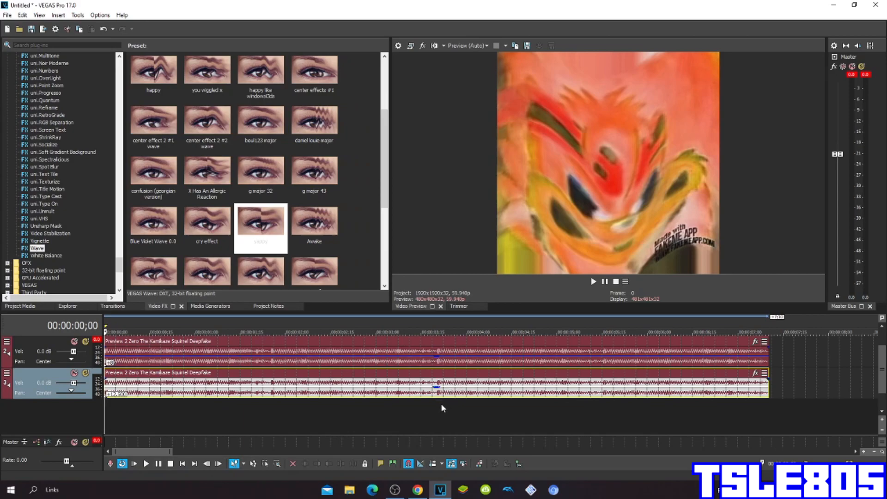
# Step: Play the project through to the end to preview the distorted video and pitch-shifted audio
pyautogui.click(594, 281)
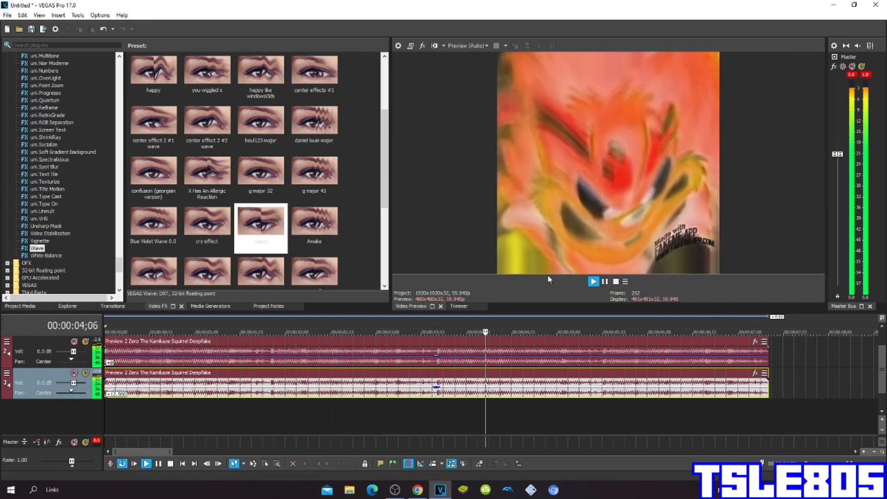
pyautogui.click(593, 281)
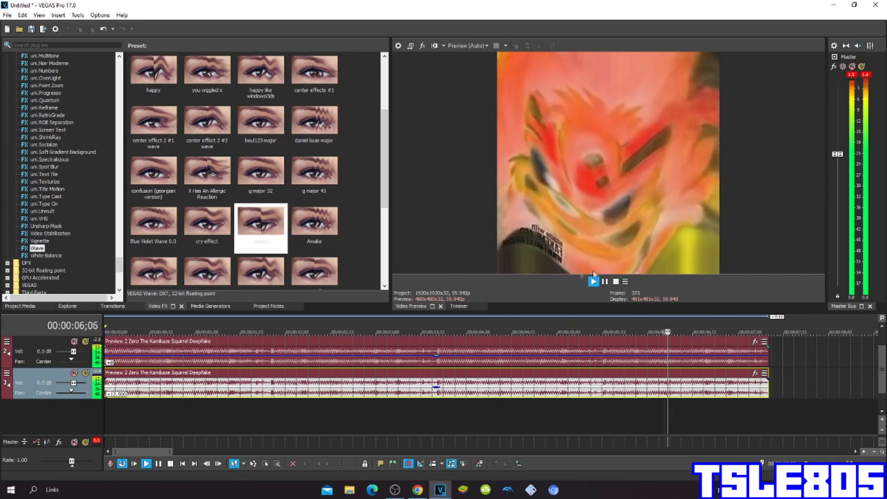
pyautogui.click(604, 281)
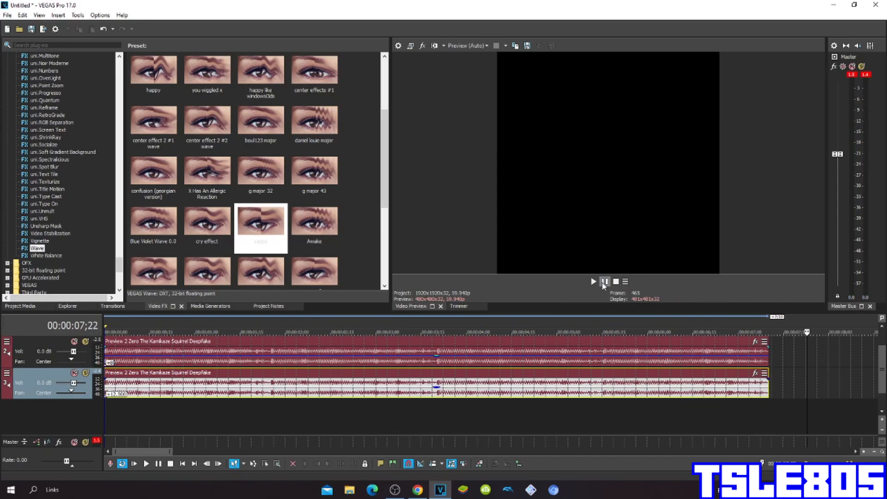
pyautogui.click(394, 489)
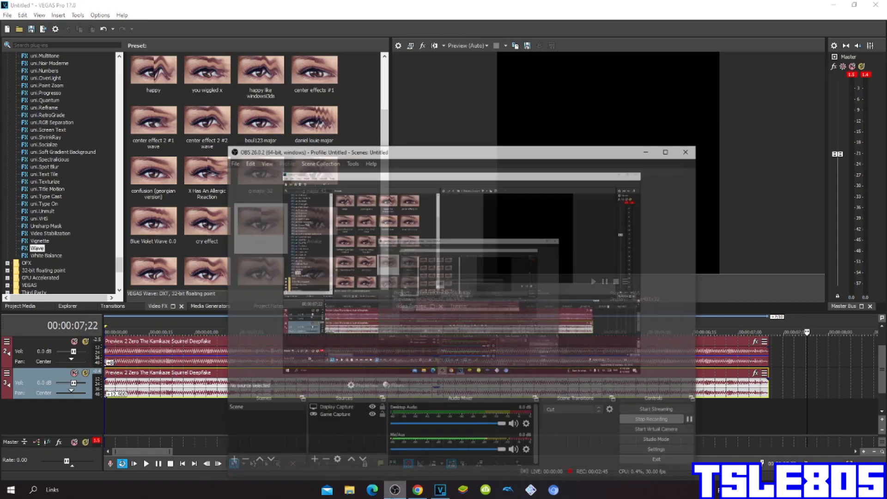